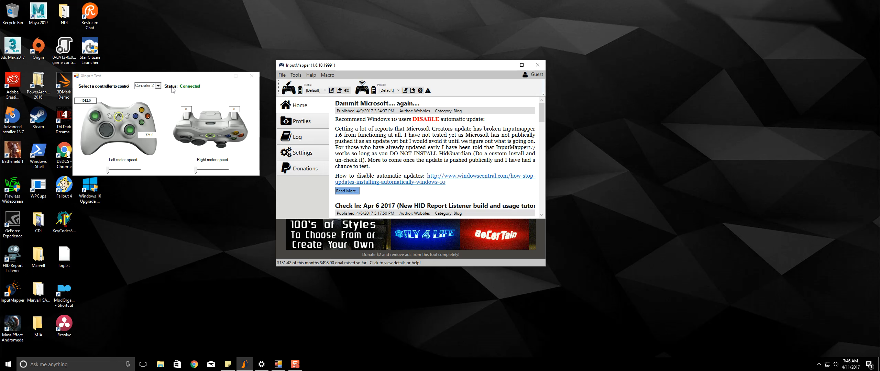
# Select Controller 1 in XInput Test so it reports as connected with live readings
pyautogui.click(159, 86)
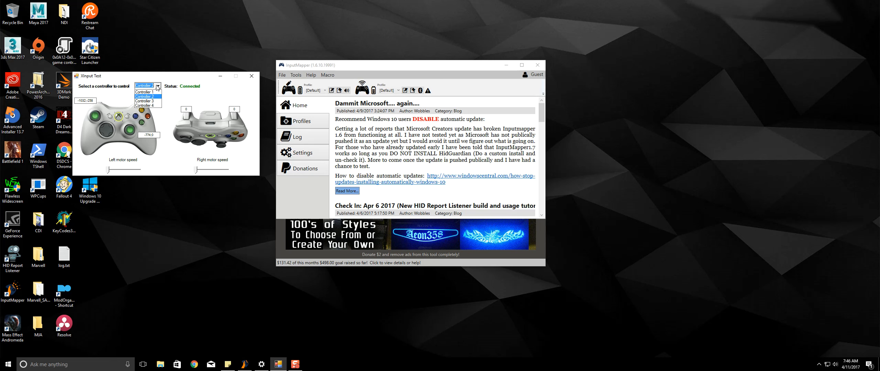
pyautogui.click(145, 92)
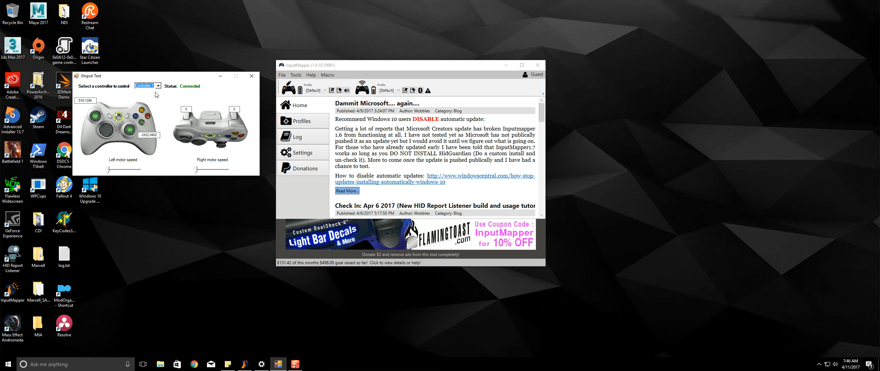